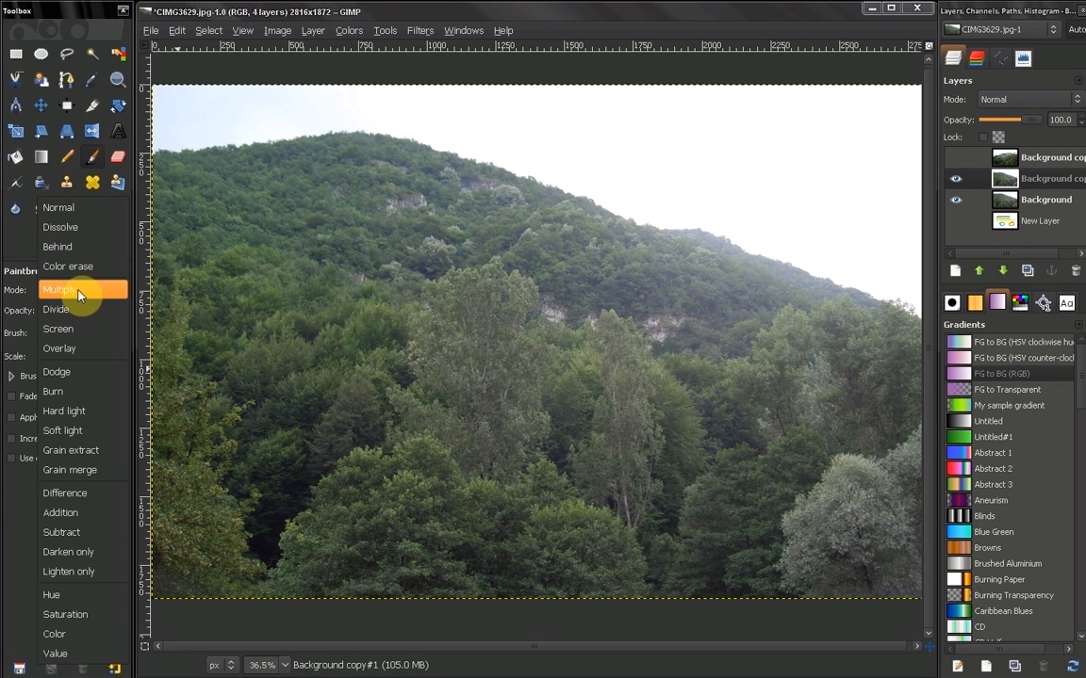
Step: Set the paintbrush mode to Multiply and make the Background layer active
{"action": "left_click", "coordinate": [59, 289]}
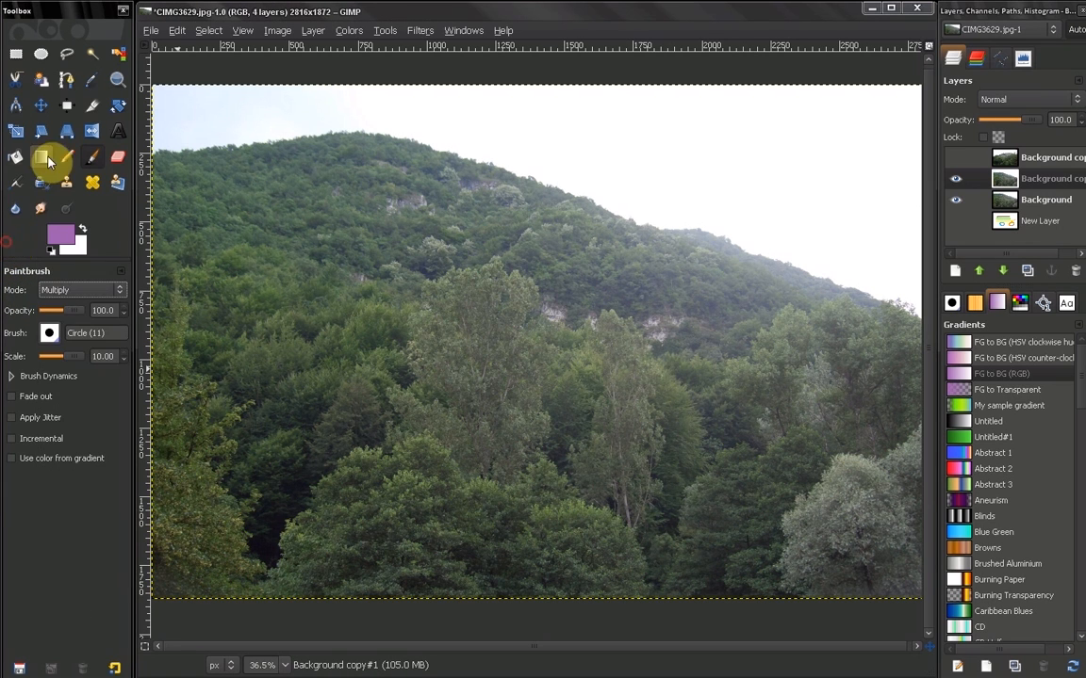
{"action": "mouse_move", "coordinate": [115, 182]}
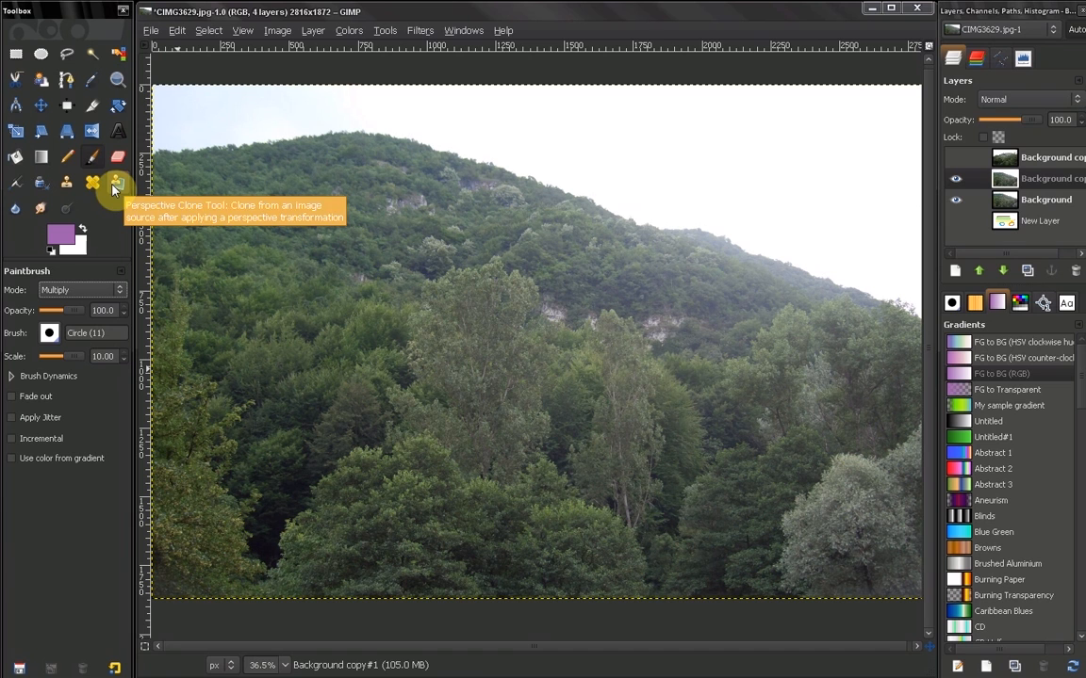
{"action": "left_click", "coordinate": [1027, 98]}
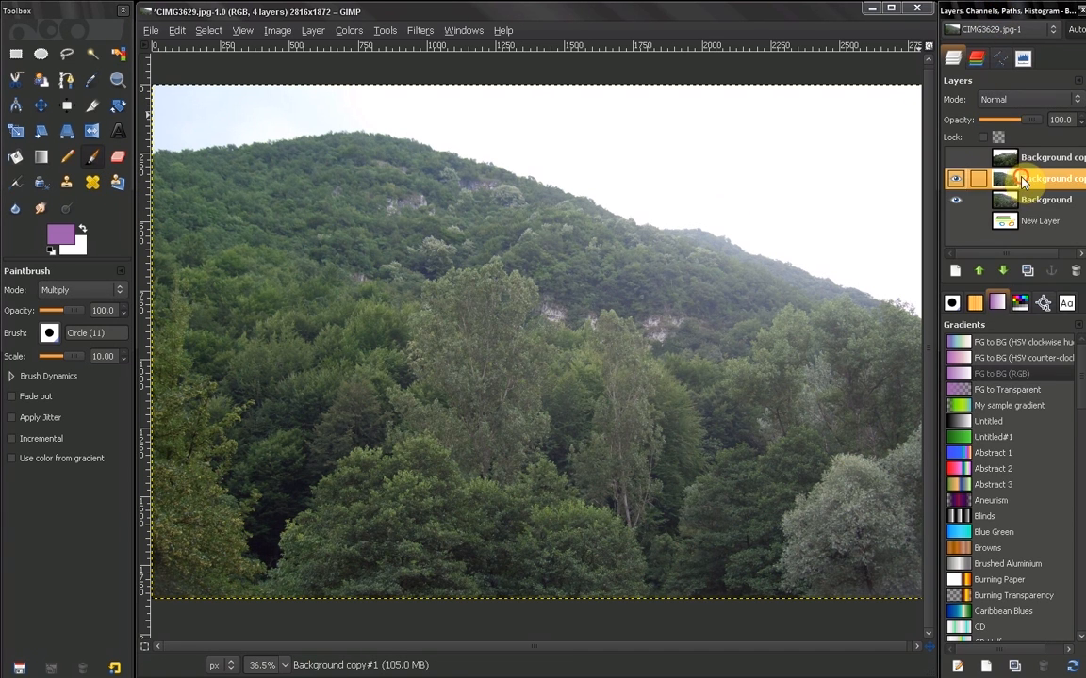
{"action": "left_click", "coordinate": [1046, 199]}
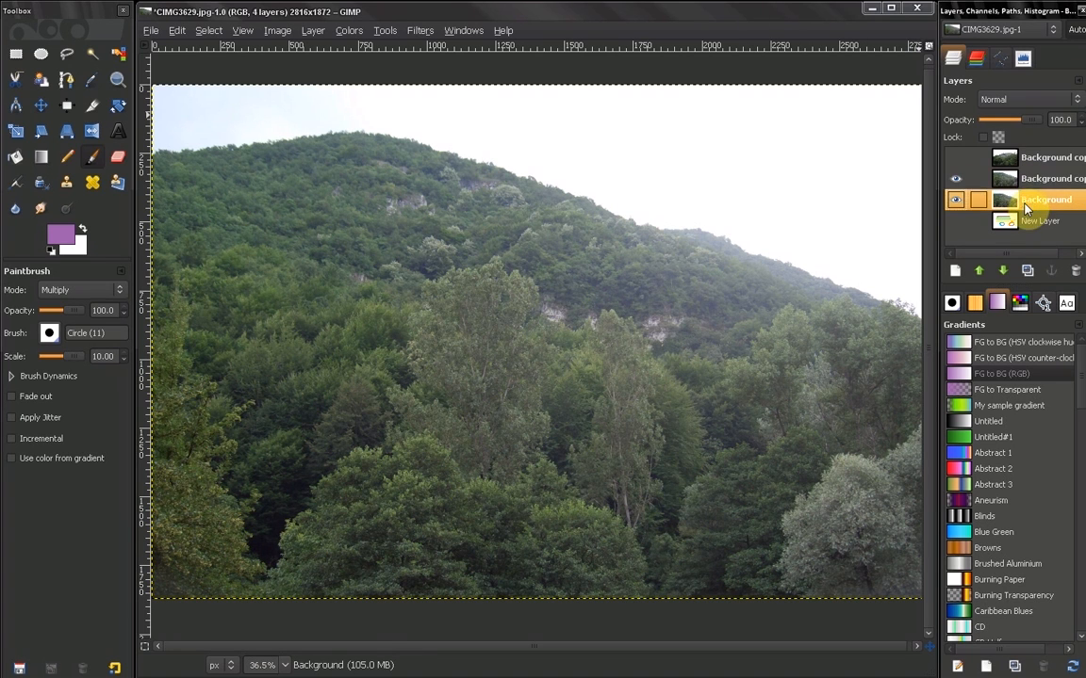
Step: Select Background copy#1, try opacity around 62.5, then restore it to 100
{"action": "left_click", "coordinate": [1046, 178]}
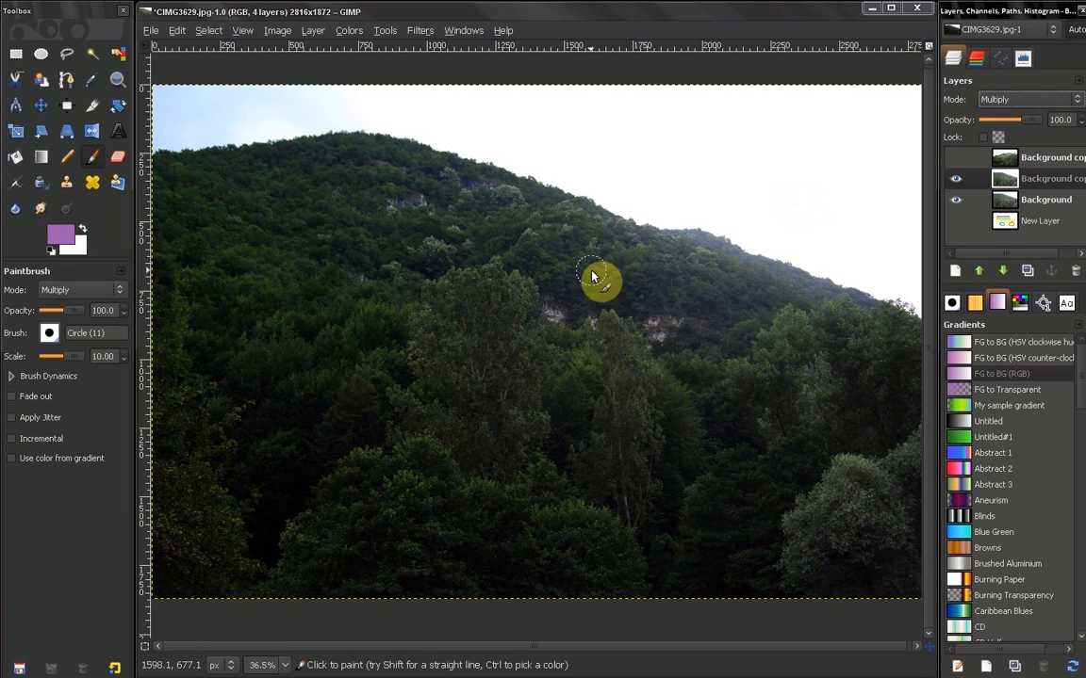
{"action": "mouse_move", "coordinate": [816, 353]}
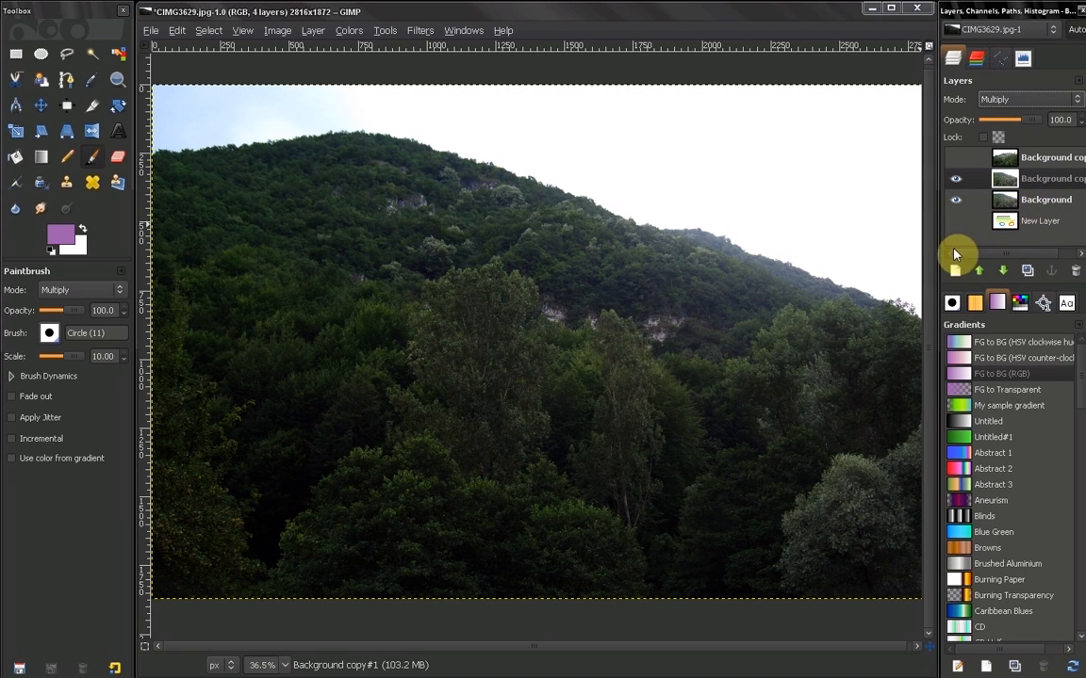
{"action": "mouse_move", "coordinate": [834, 254]}
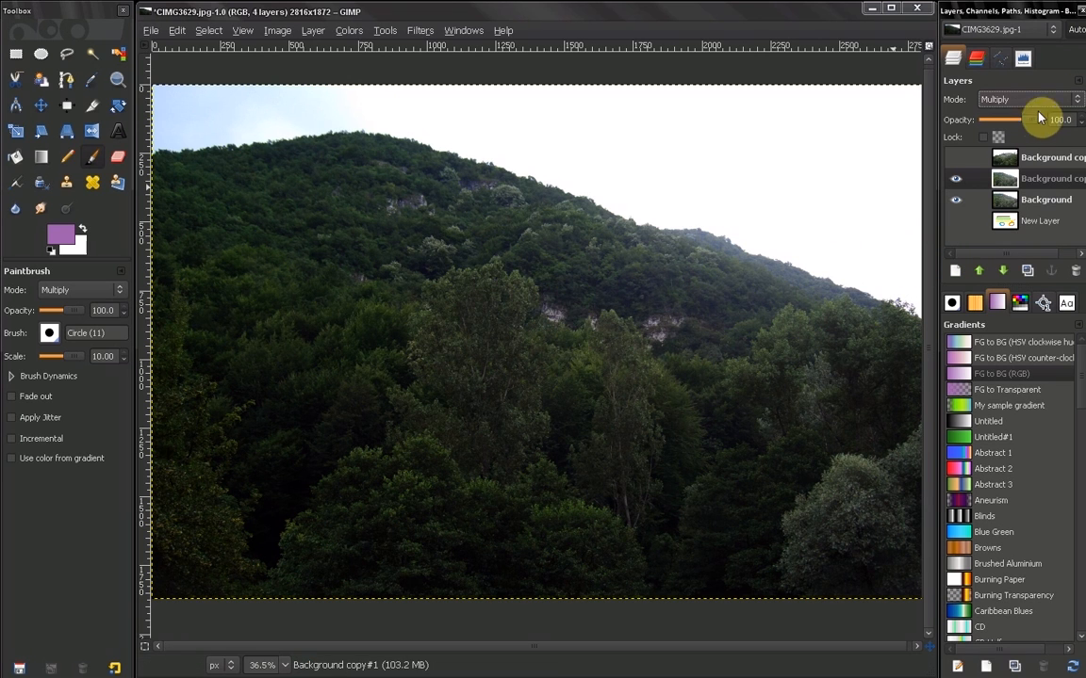
{"action": "left_click_drag", "start_coordinate": [1041, 119], "coordinate": [1018, 120]}
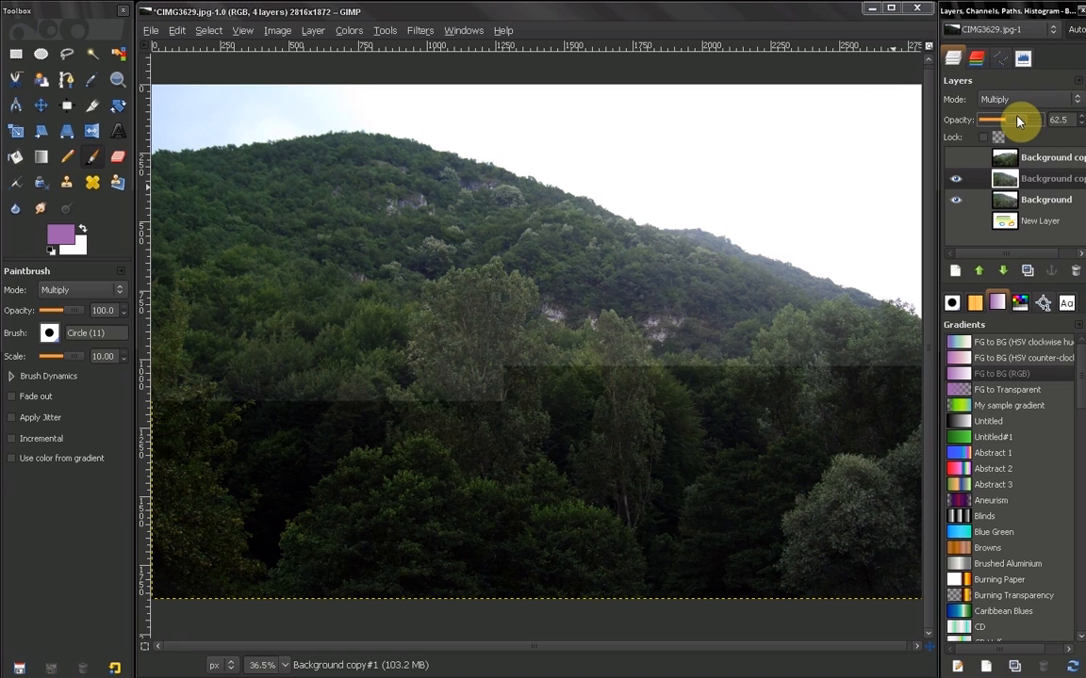
{"action": "left_click_drag", "start_coordinate": [1022, 120], "coordinate": [1010, 120]}
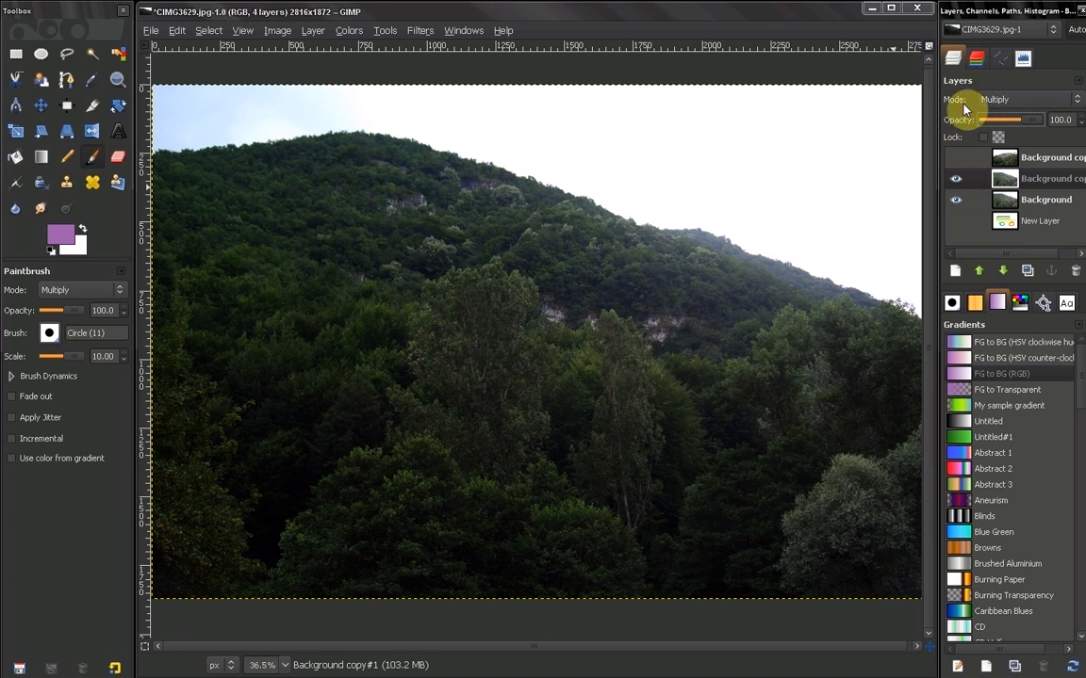
Step: Make the Background copy layer visible and set its layer mode to Multiply
{"action": "left_click", "coordinate": [1027, 99]}
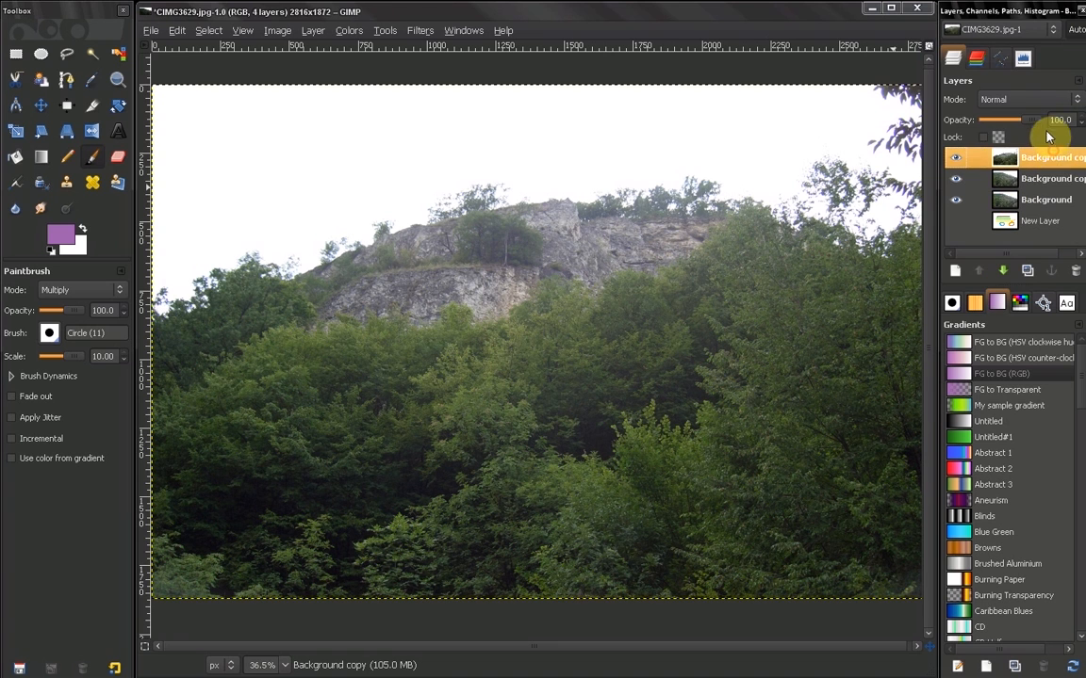
{"action": "left_click", "coordinate": [1027, 99]}
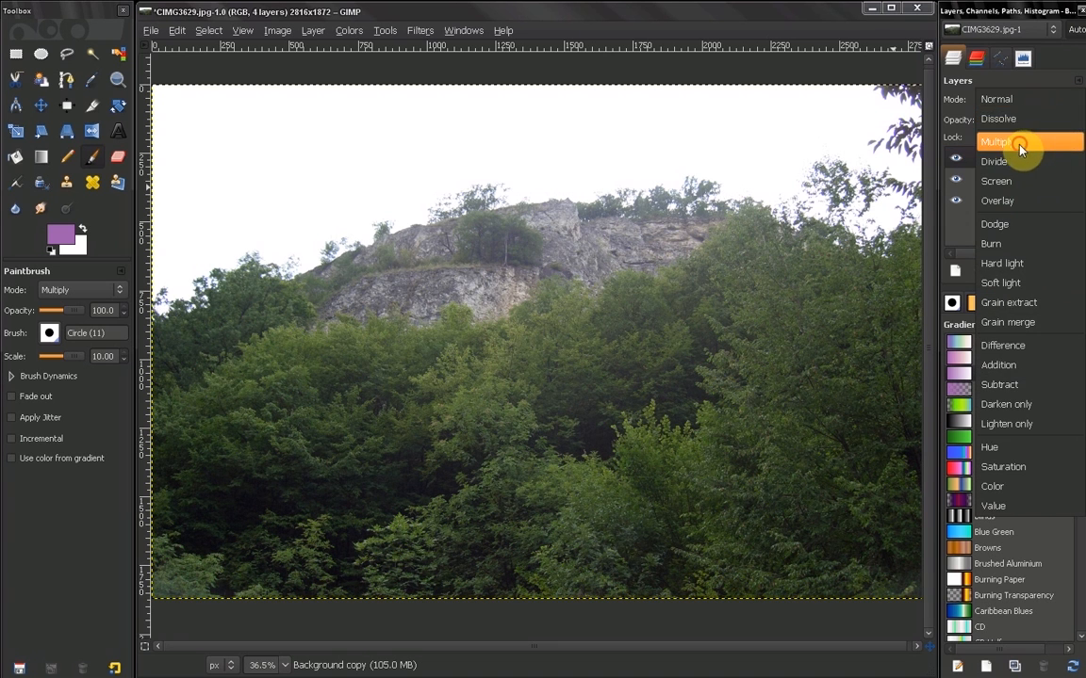
{"action": "left_click", "coordinate": [994, 141]}
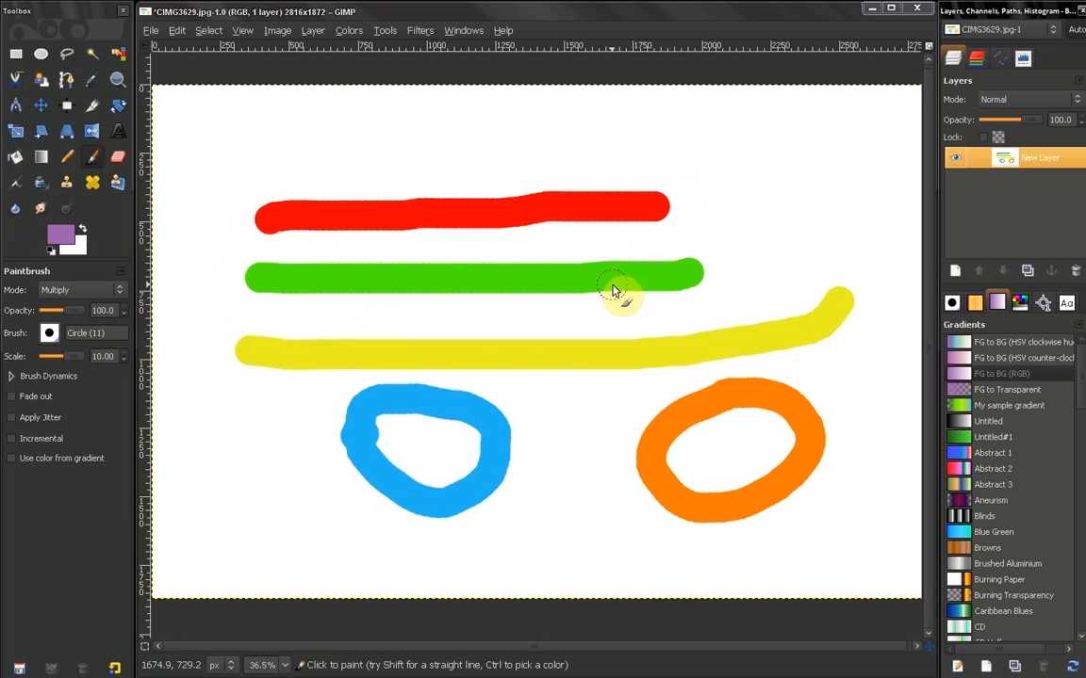
{"action": "mouse_move", "coordinate": [791, 481]}
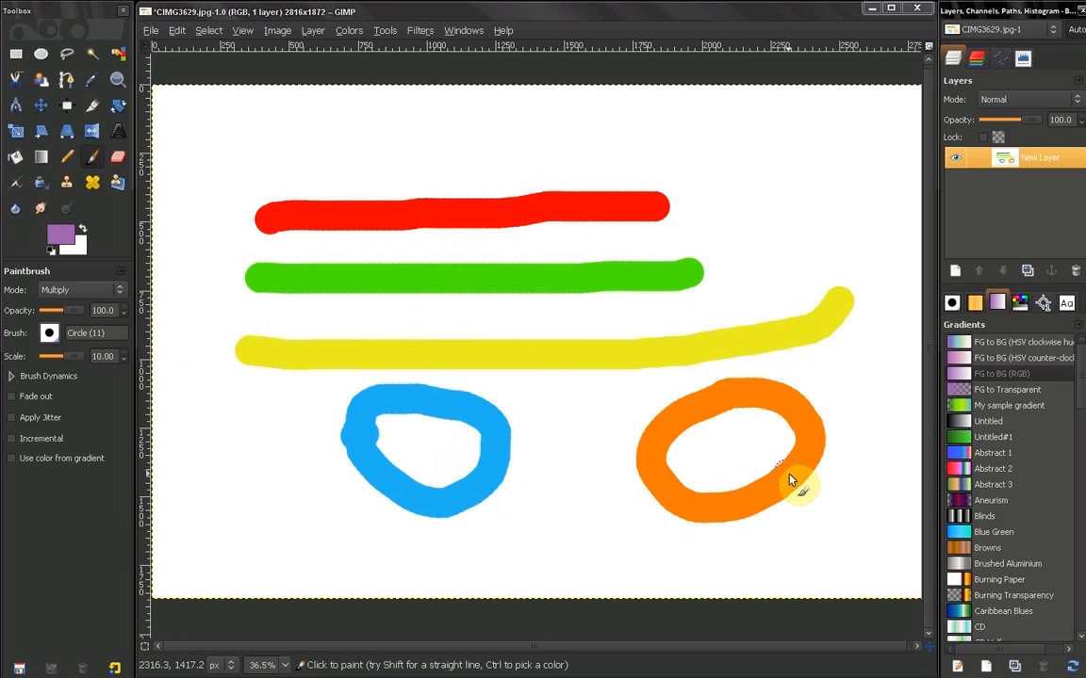
Step: Show the Paintbrush Mode dropdown list, with Multiply still selected
{"action": "left_click", "coordinate": [80, 290]}
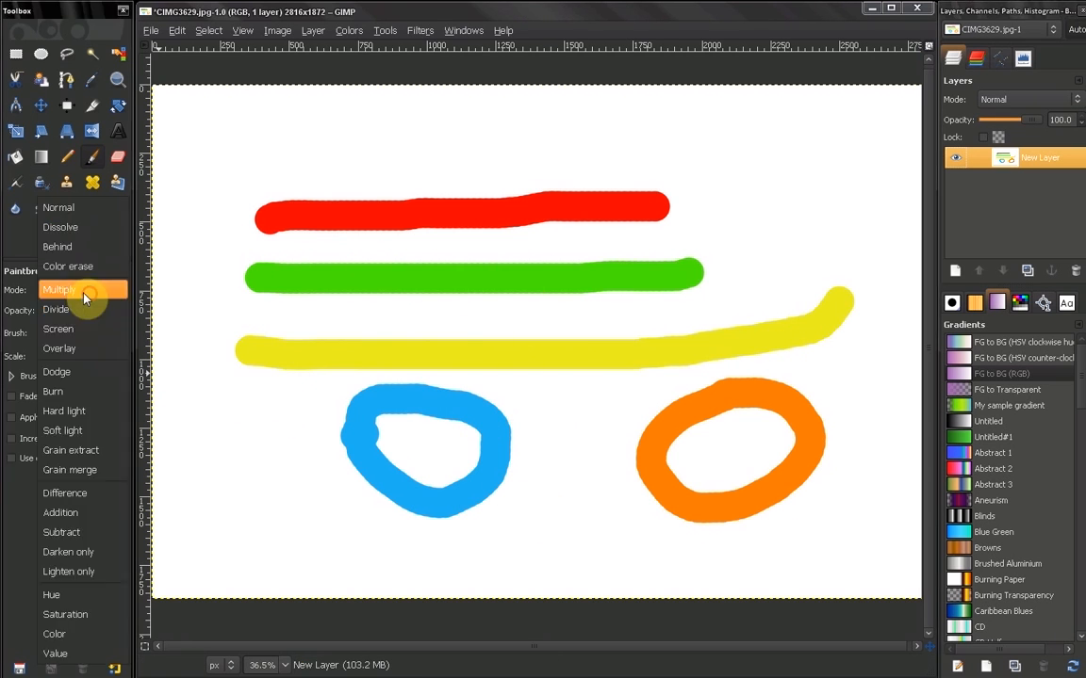
Step: Choose Multiply from the Paintbrush Mode list
{"action": "left_click", "coordinate": [58, 289]}
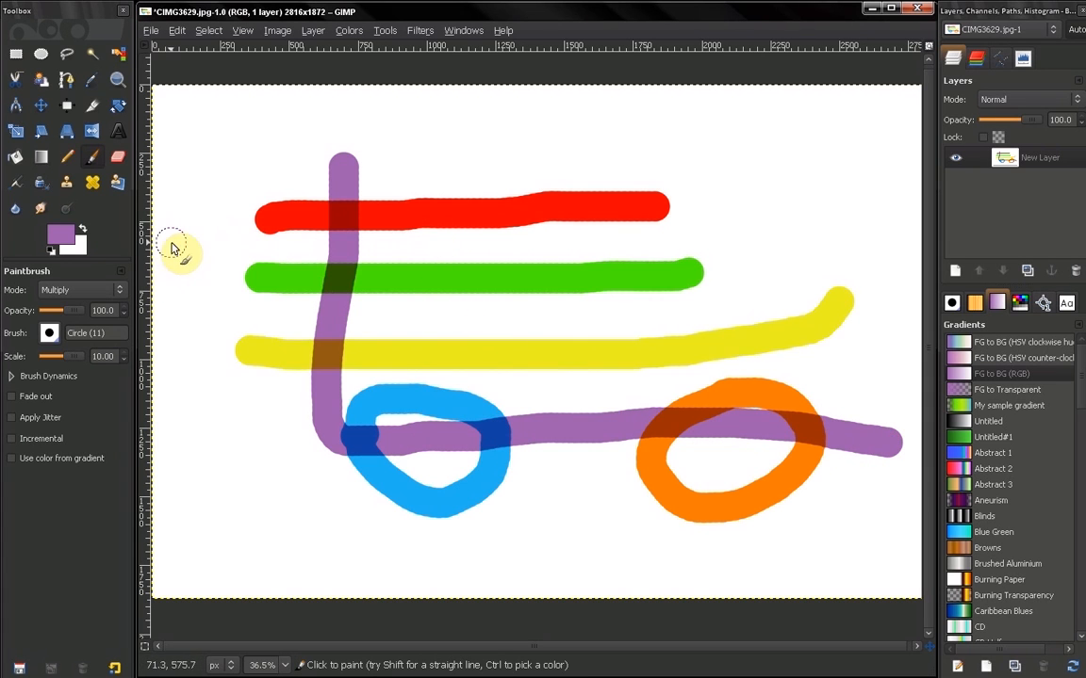
{"action": "mouse_move", "coordinate": [365, 221]}
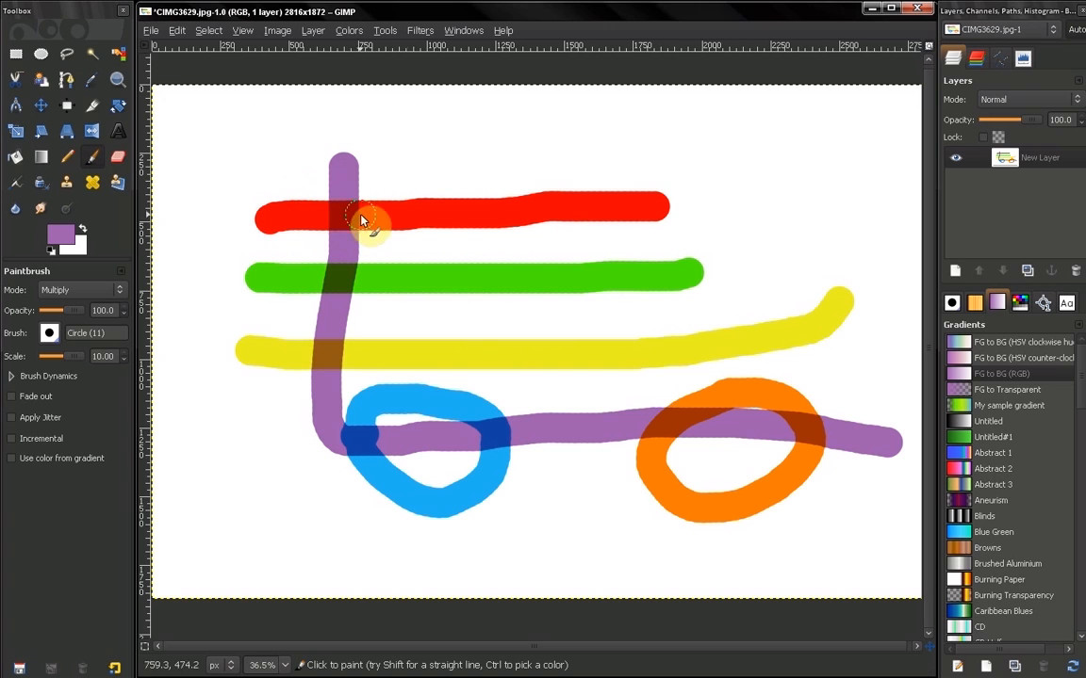
{"action": "mouse_move", "coordinate": [443, 231]}
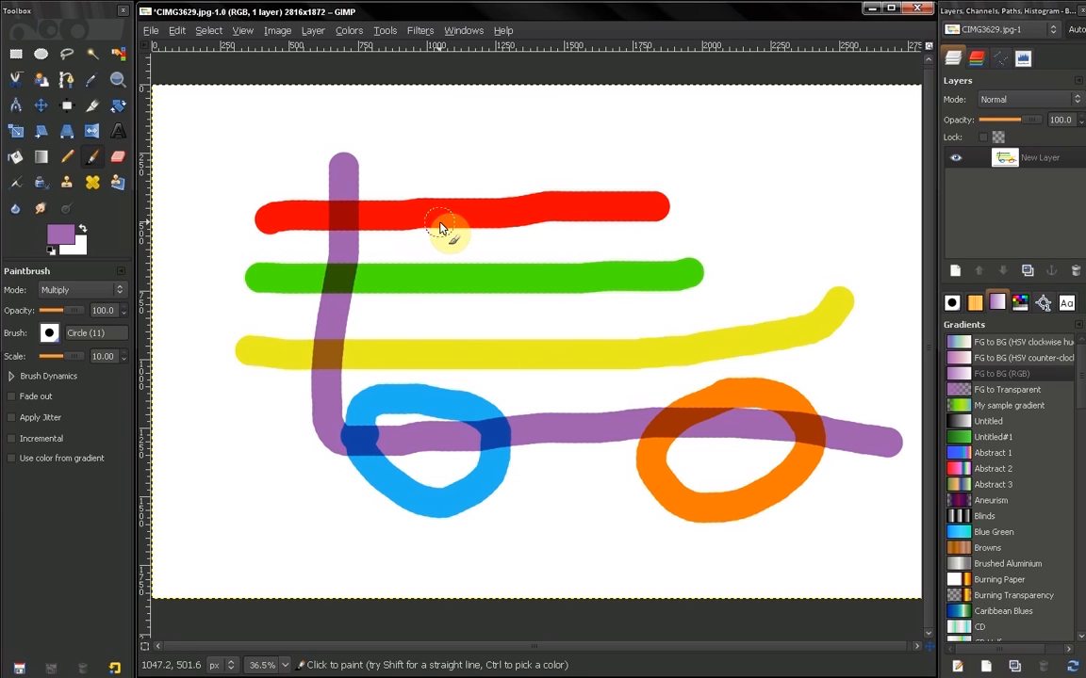
{"action": "mouse_move", "coordinate": [330, 178]}
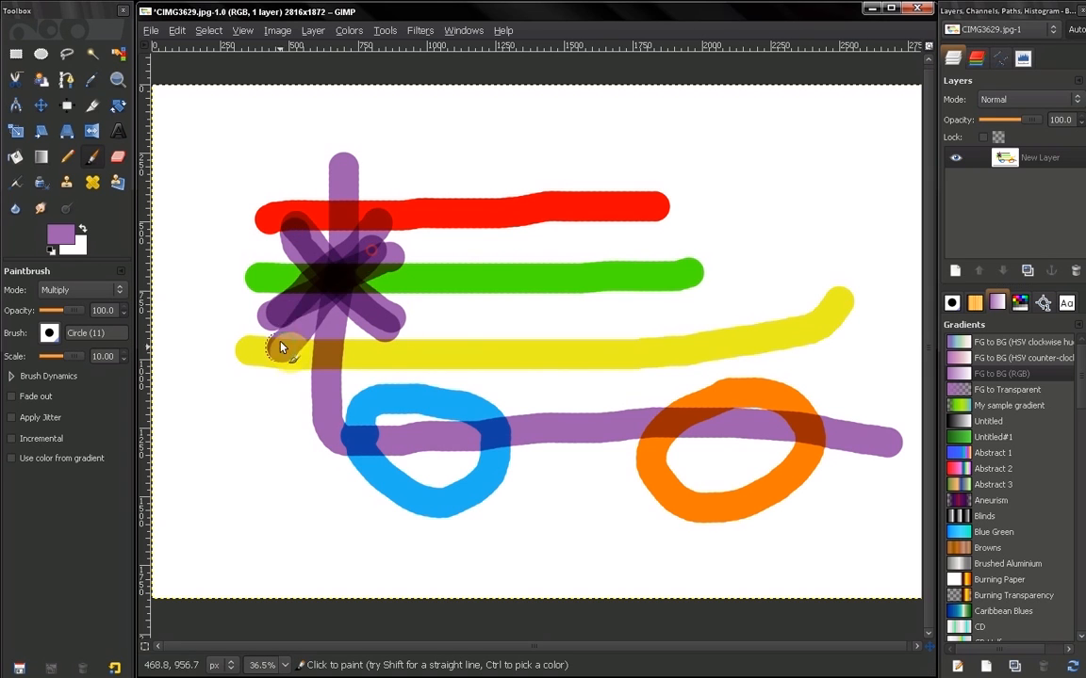
{"action": "mouse_move", "coordinate": [480, 316]}
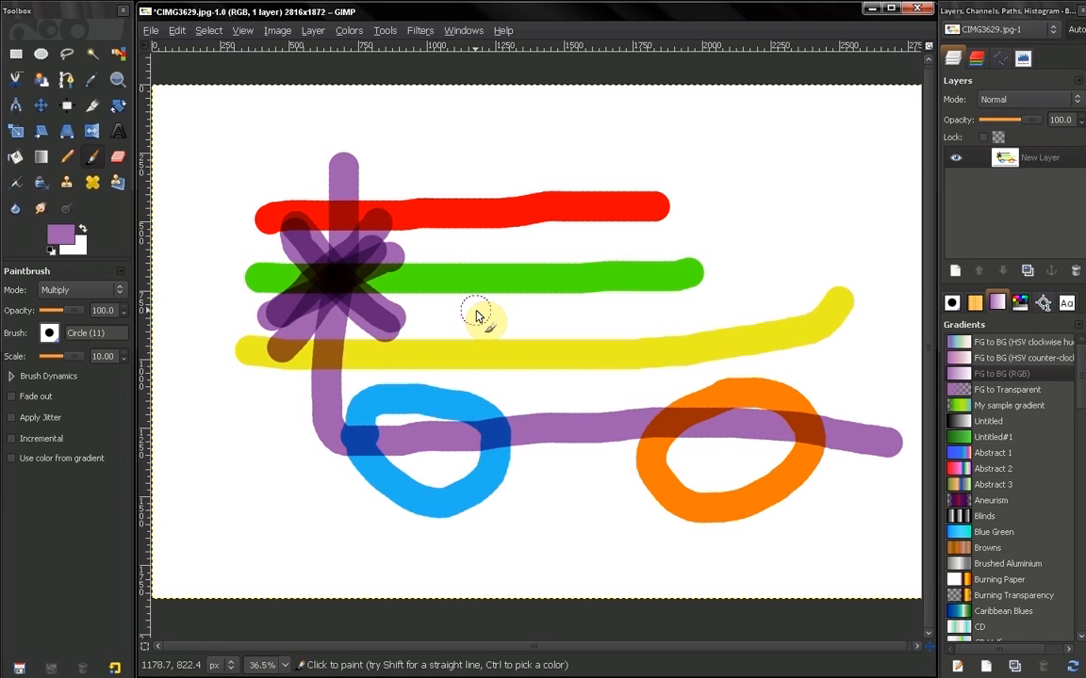